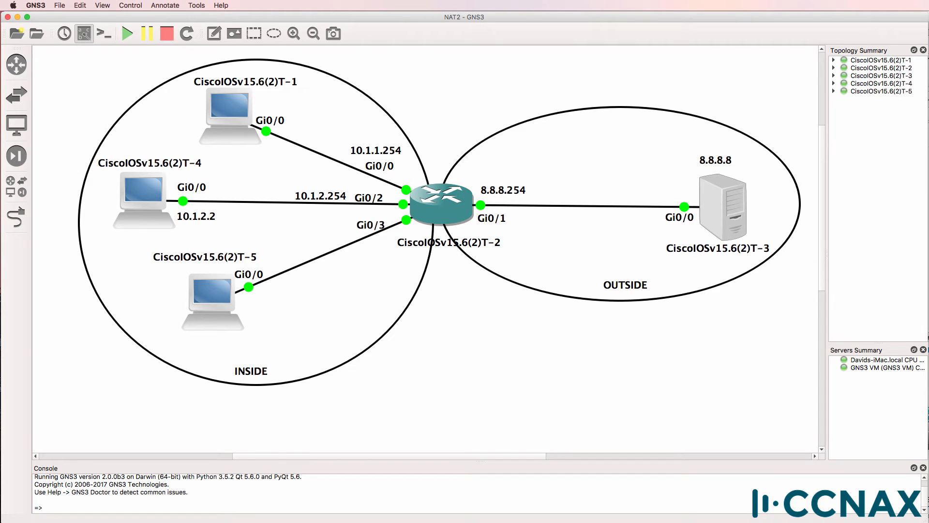
- On R1, ping 8.8.8.8, view routes, disable domain lookup, and traceroute 8.8.8.8
left_click_drag(75, 63, 348, 357)
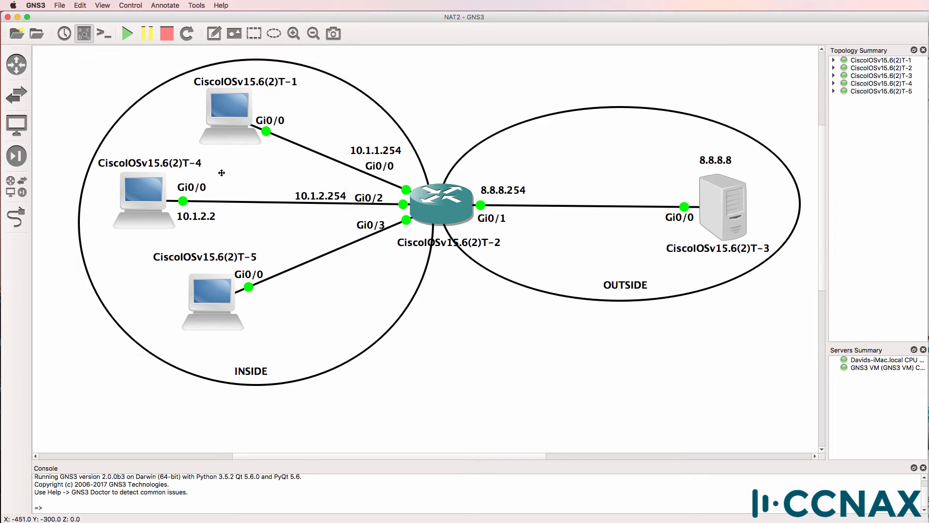
mouse_move(273, 305)
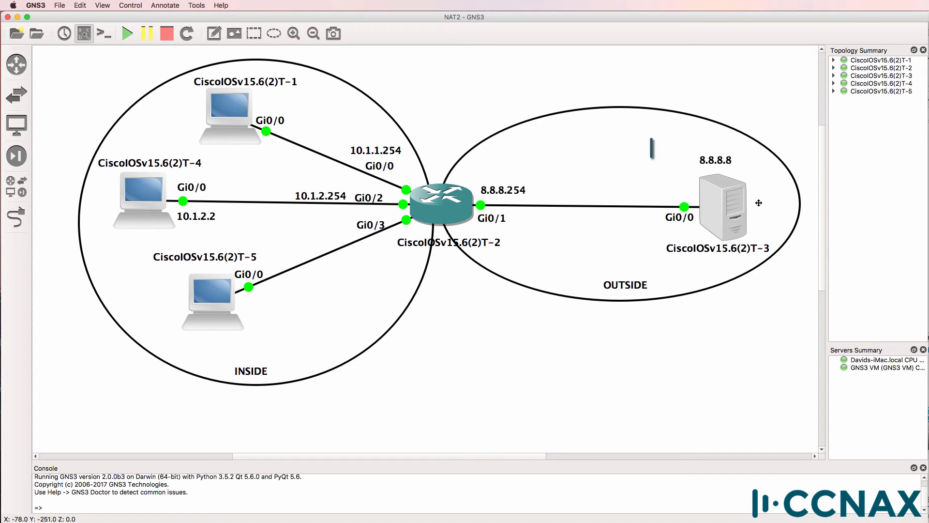
left_click(720, 204)
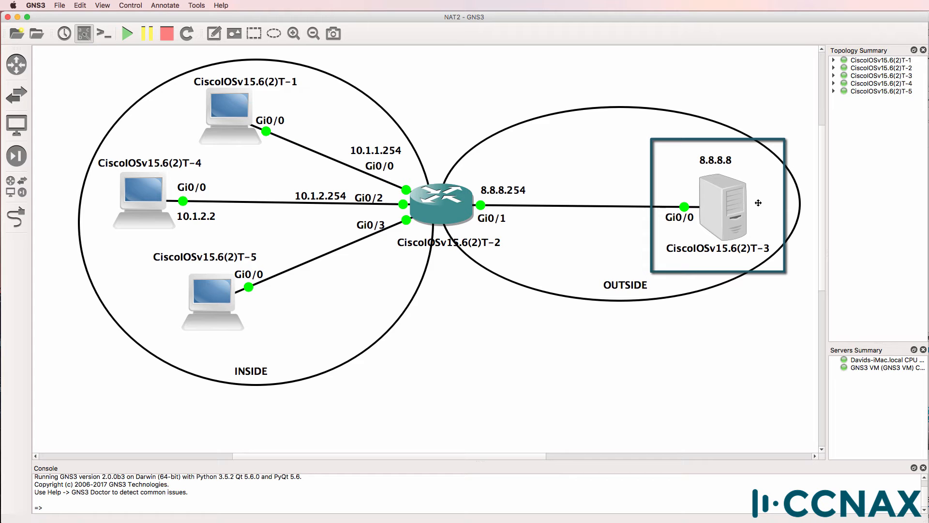
mouse_move(752, 208)
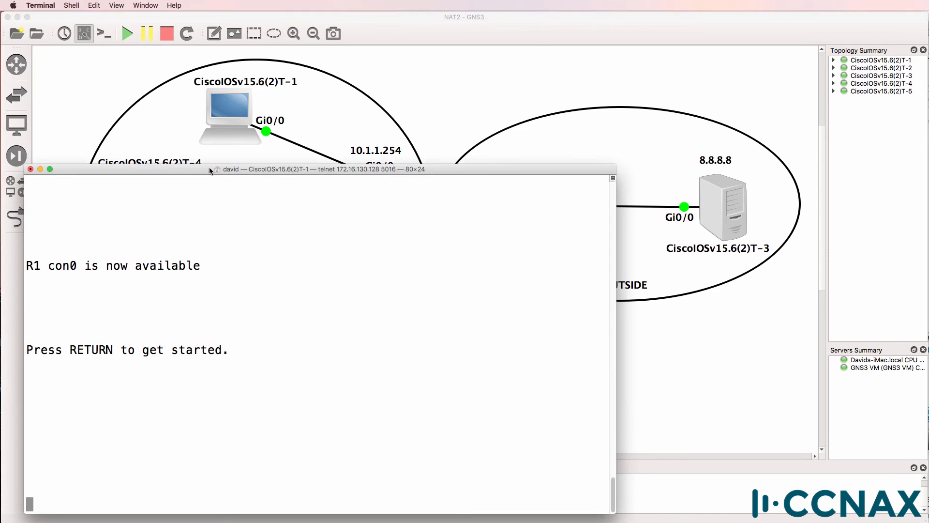
key("Return")
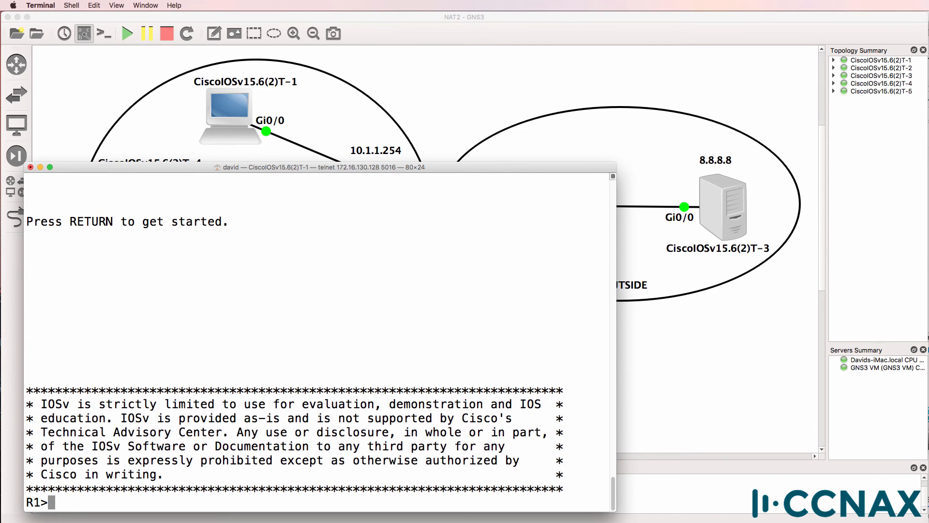
type("en")
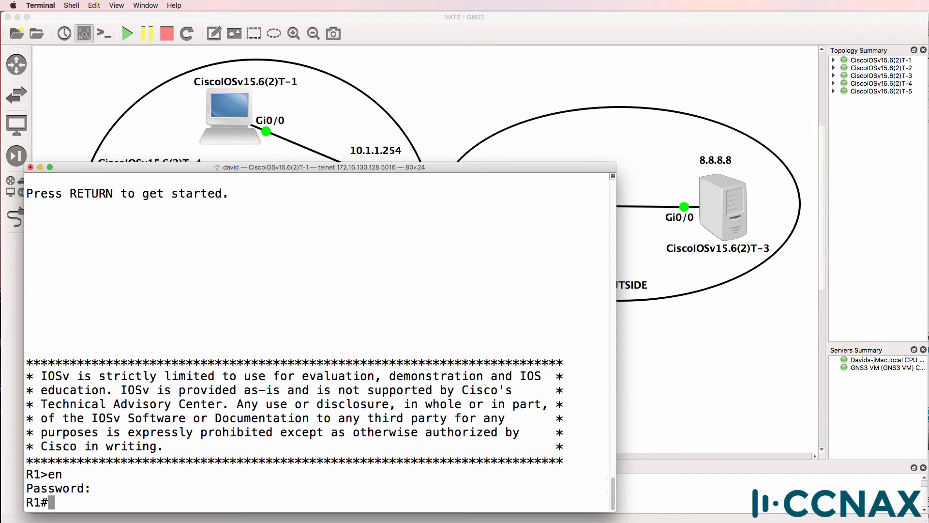
type("ping 8.8.8.8")
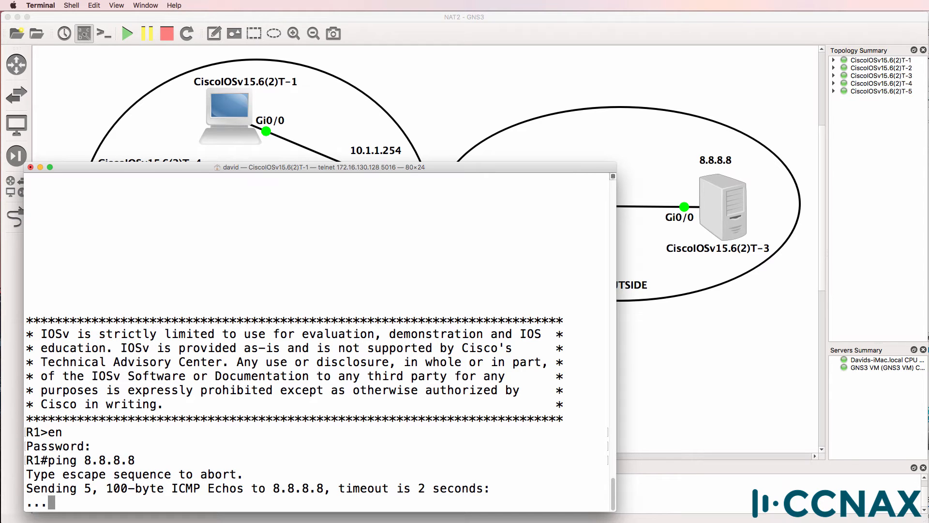
type("sh ip route")
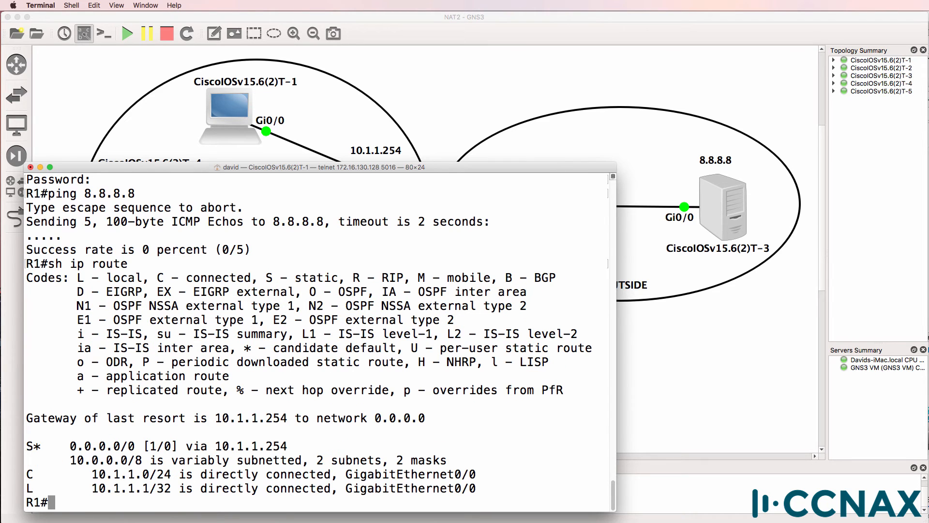
mouse_move(284, 451)
type("no ip")
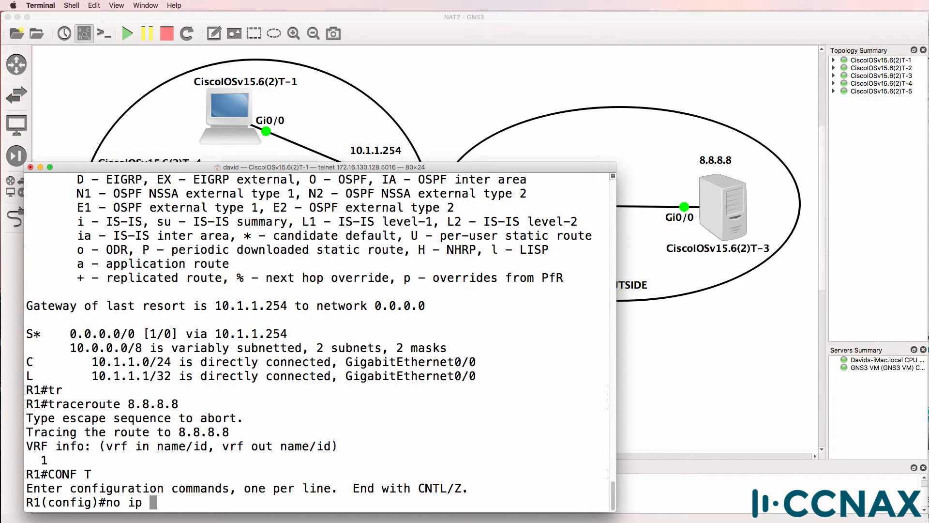
type("domain-loo")
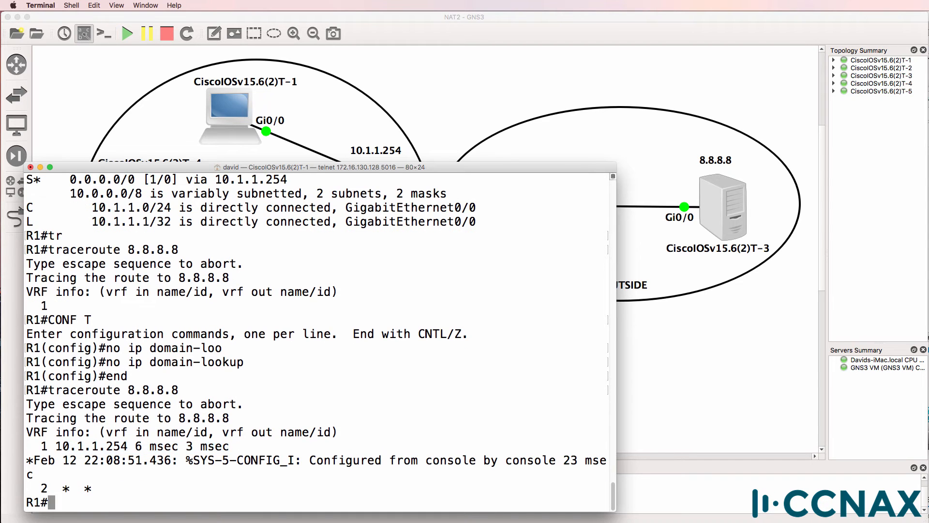
type("traceroute 8.8.8.8")
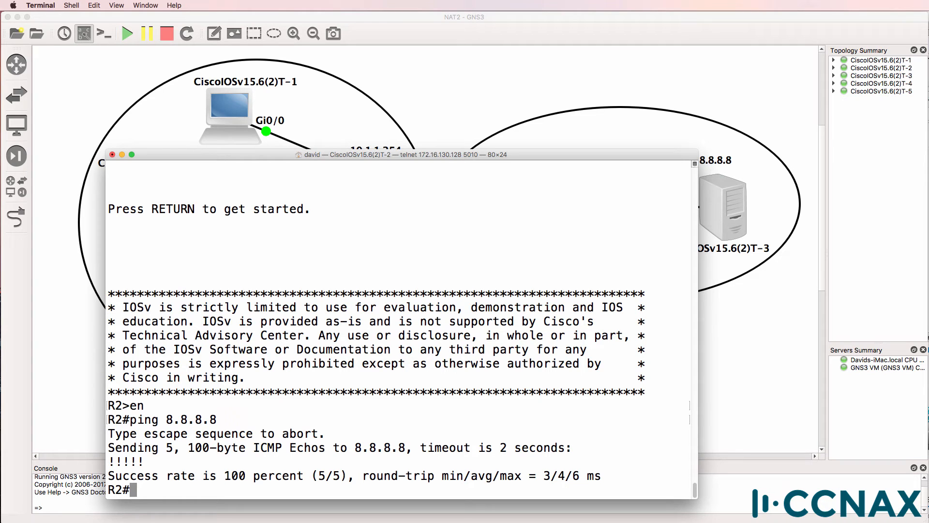
- Turn on 'debug ip nat' on R2 after listing its options
type("debug")
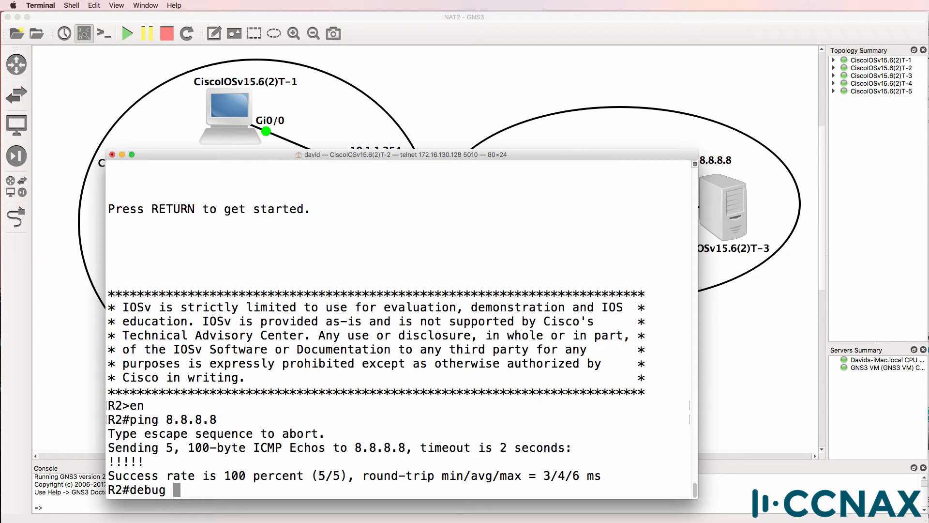
type("ip nat ?")
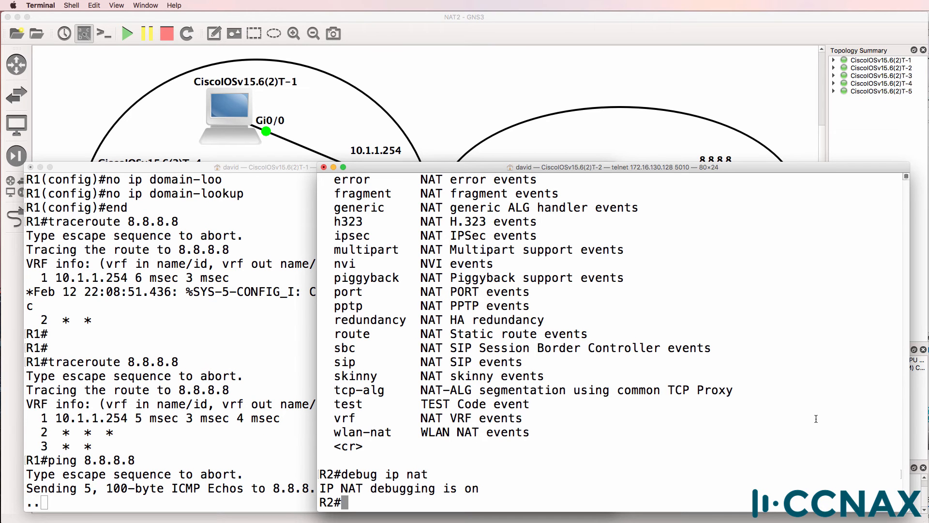
- Show R2's NAT translations and statistics: zero translations, no outside interface
type("sh ip nat translation")
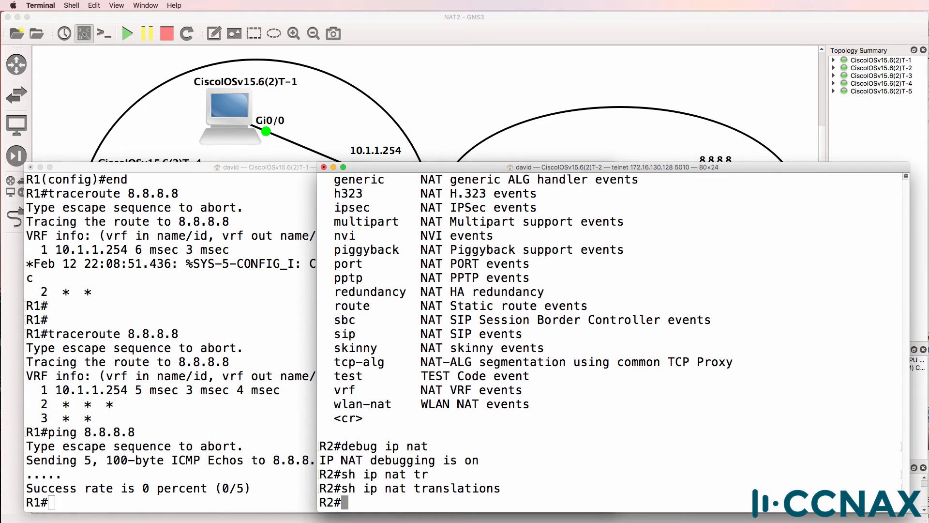
type("show ip nat statistics")
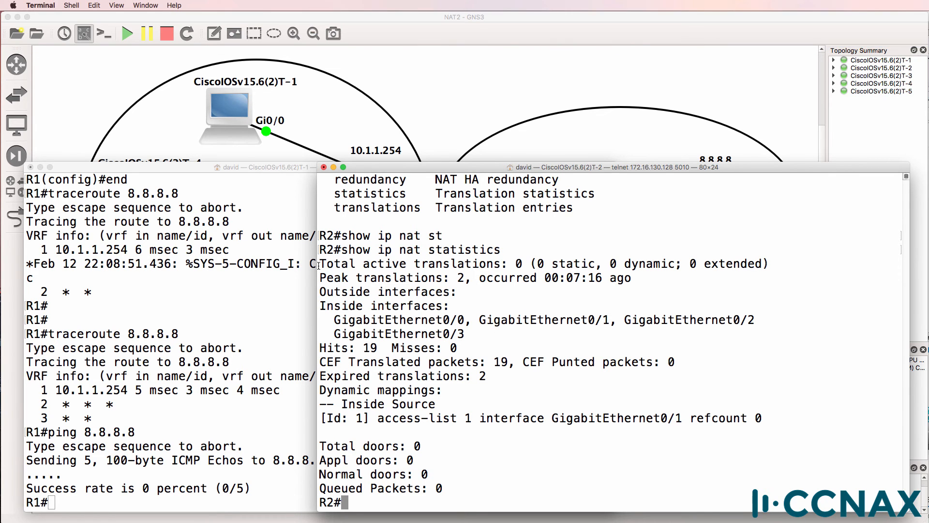
left_click_drag(320, 264, 770, 263)
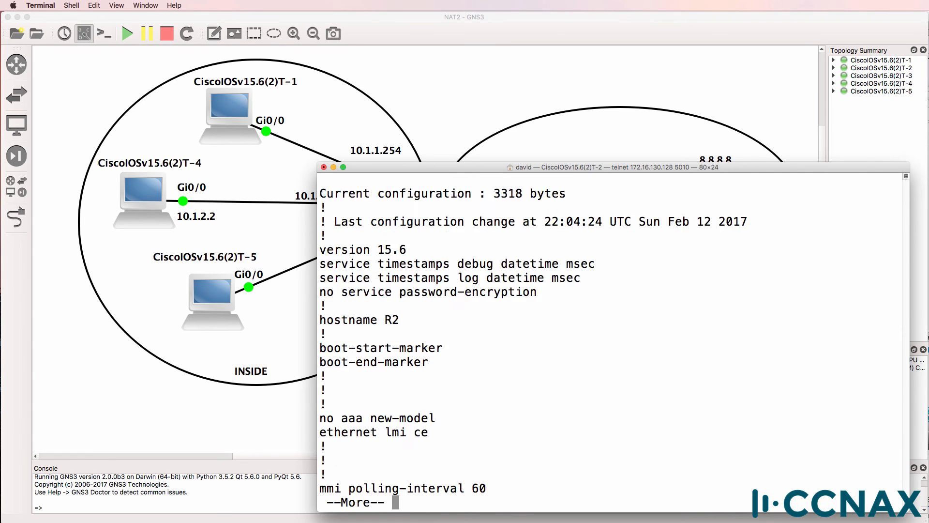
- Page through R2's running-config showing Gi0/1 through Gi0/3 all marked NAT inside
key("space")
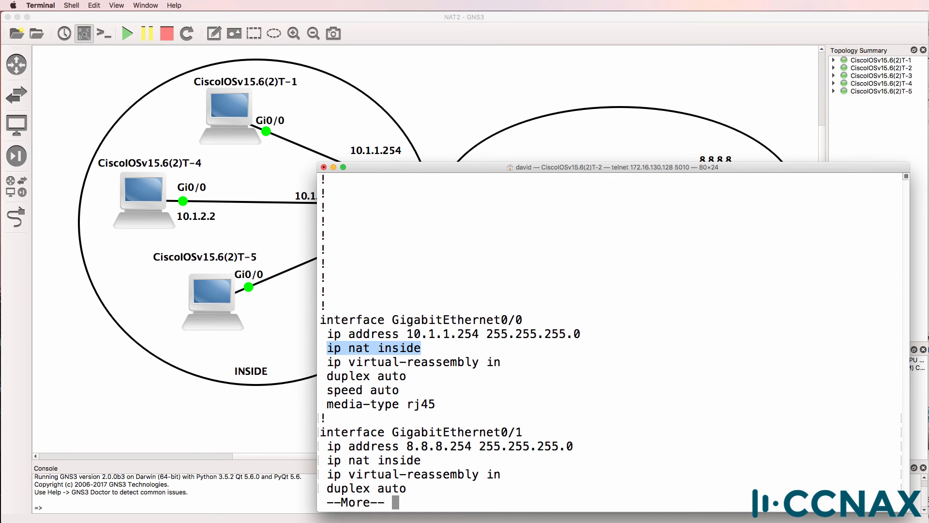
key("space")
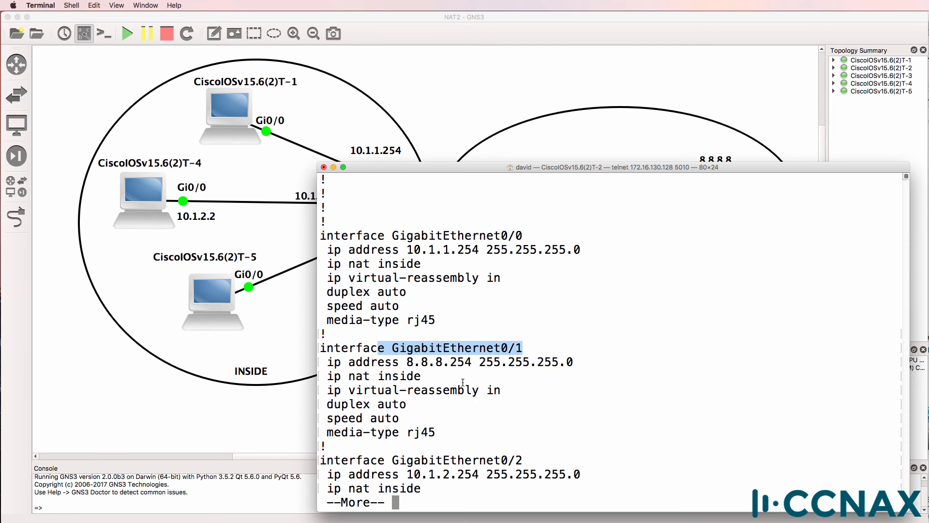
key("space")
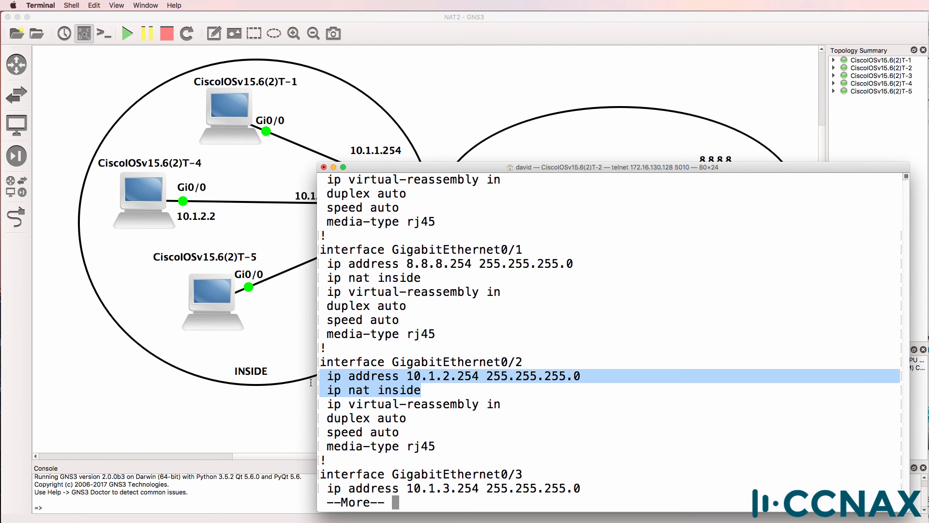
key("return")
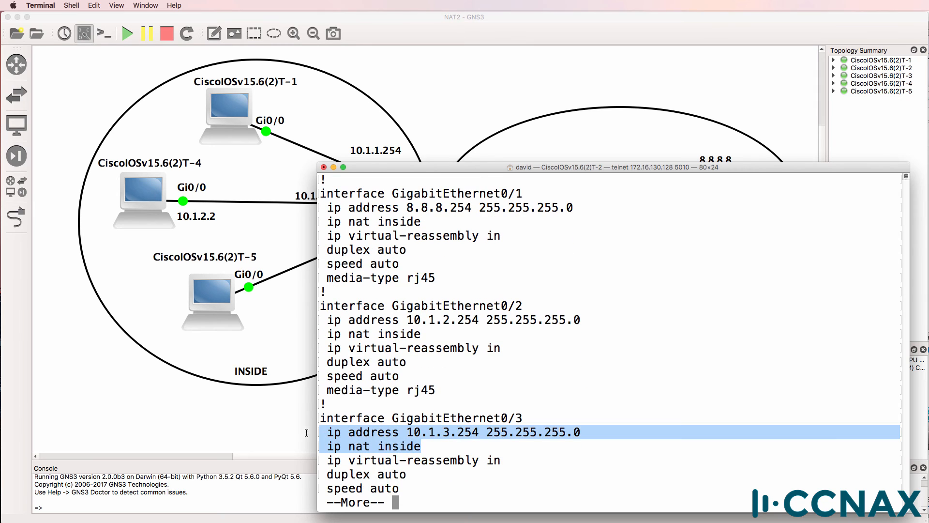
key("space")
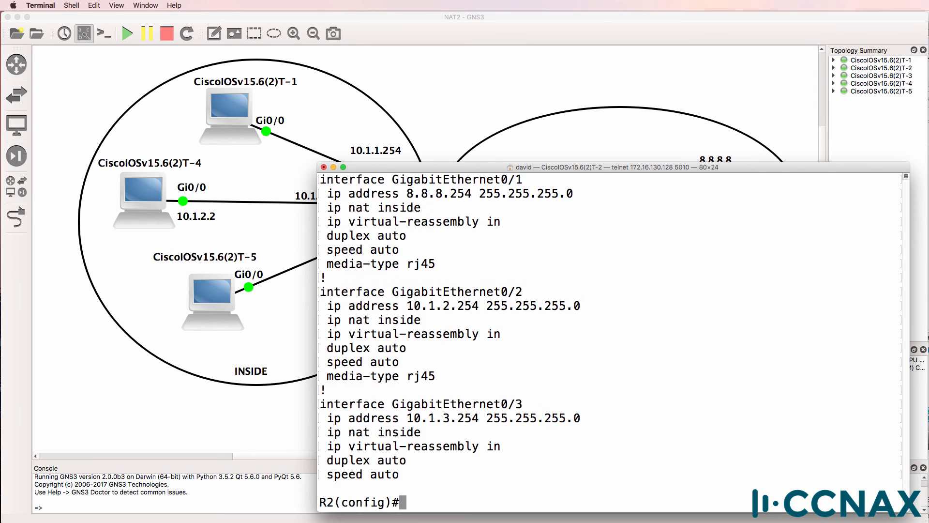
- Switch R2's Gi0/1 from NAT inside to outside and verify with show ip nat statistics
type("int g0/1")
type("ip nat outside")
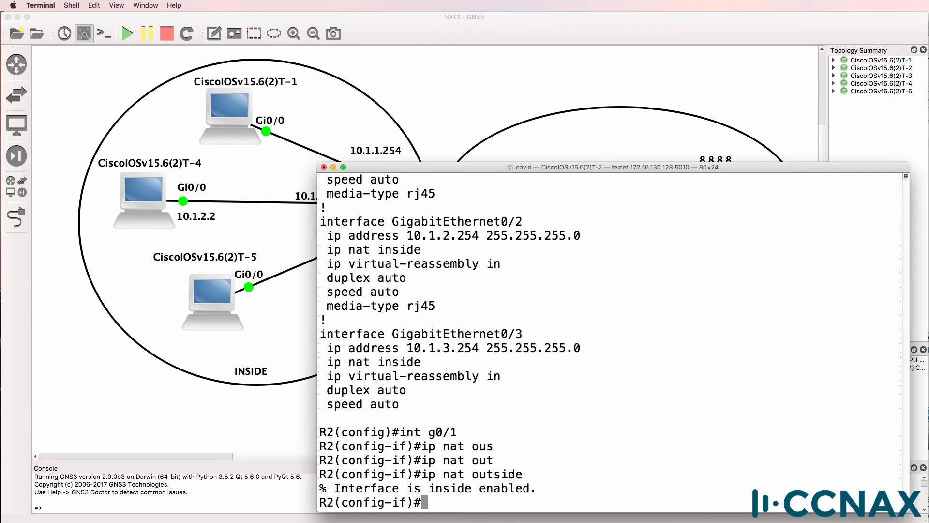
type("no ip nat inside")
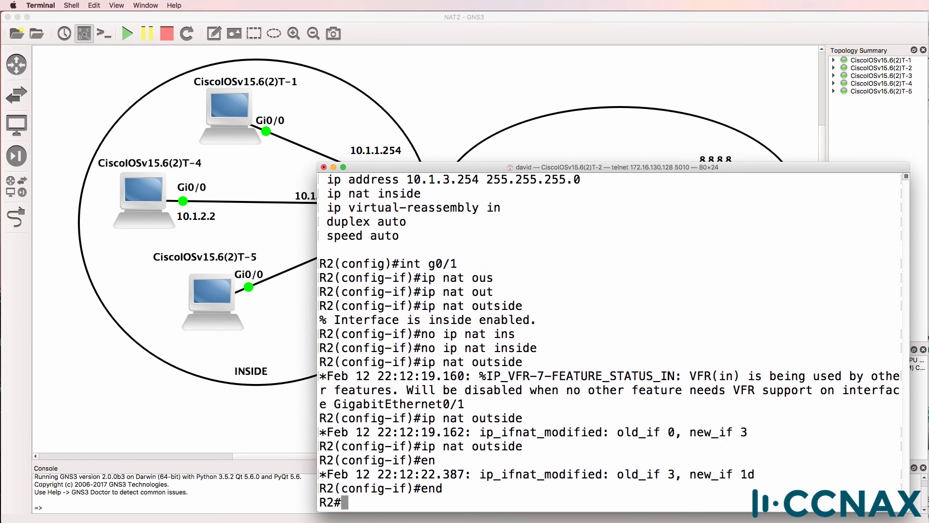
type("sh ip nat")
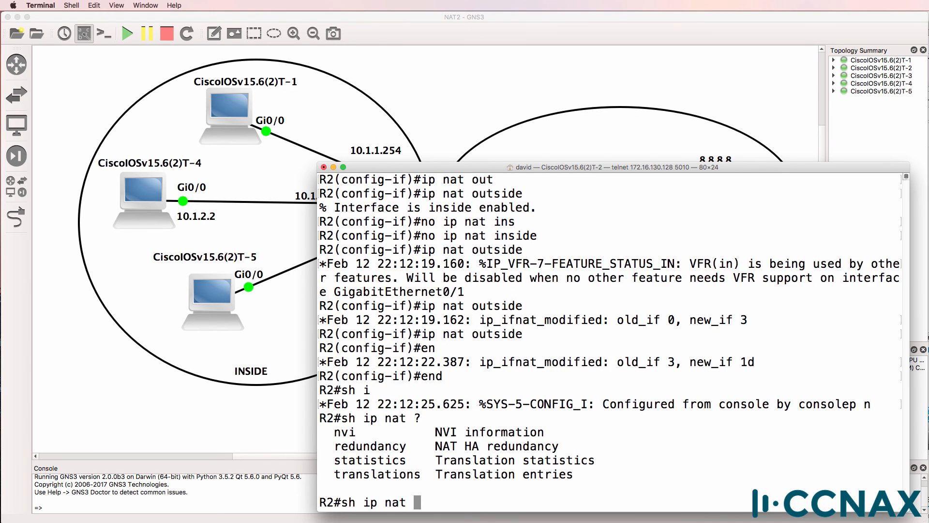
type("statistics")
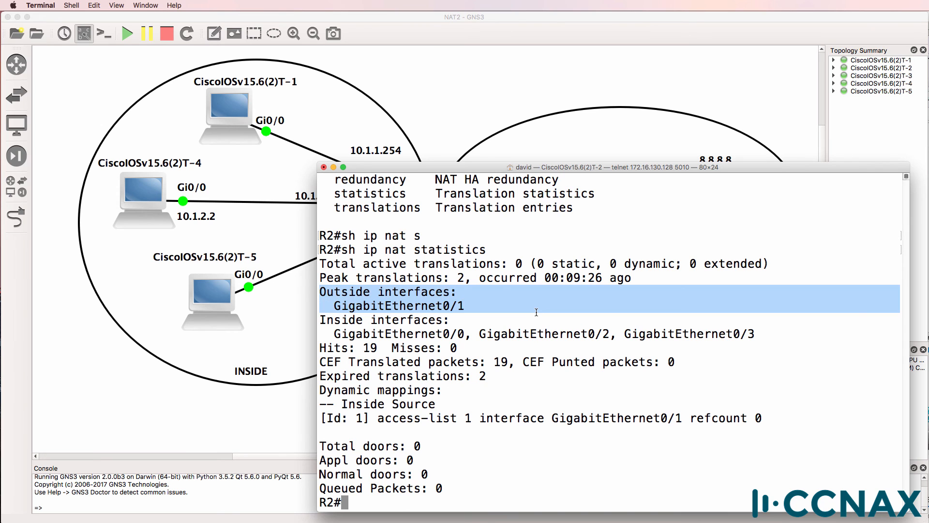
left_click_drag(536, 299, 536, 334)
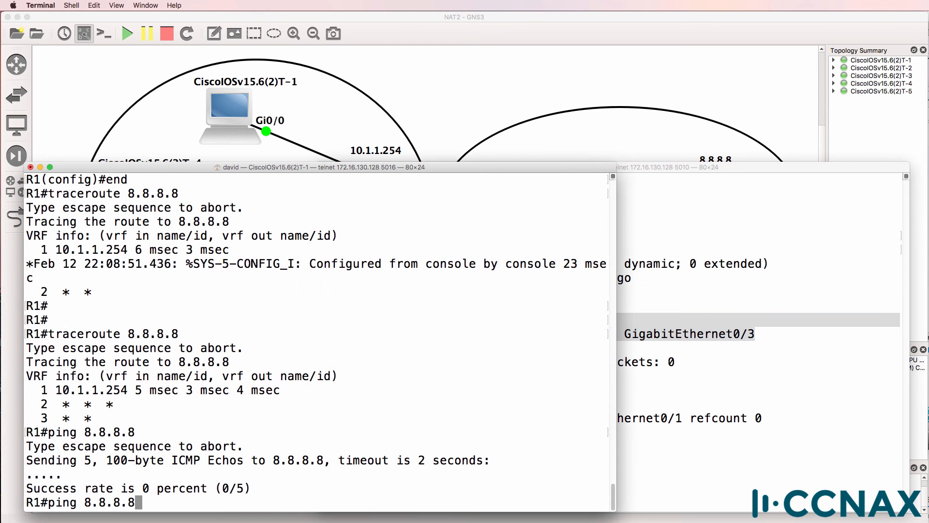
- Ping 8.8.8.8 from R1 with 100% success as R2 translates to 8.8.8.254
key("Return")
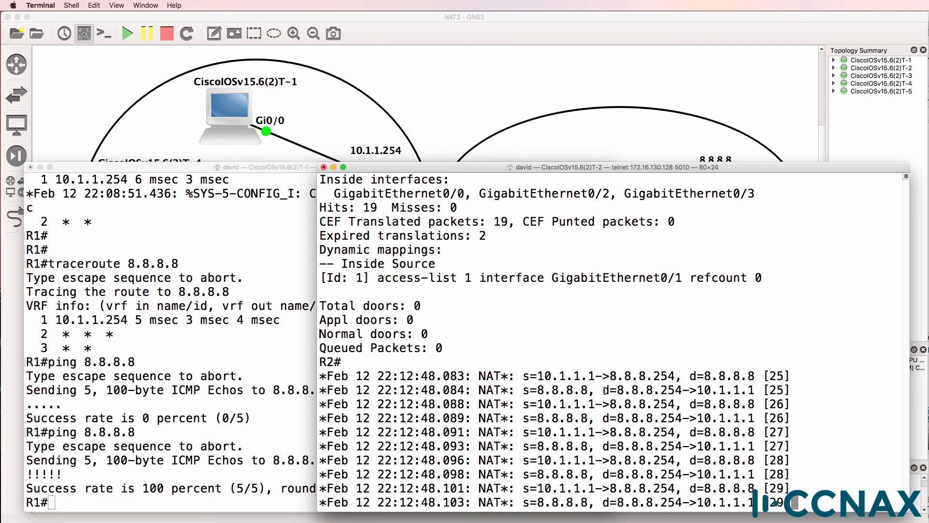
left_click_drag(604, 390, 789, 390)
type("p")
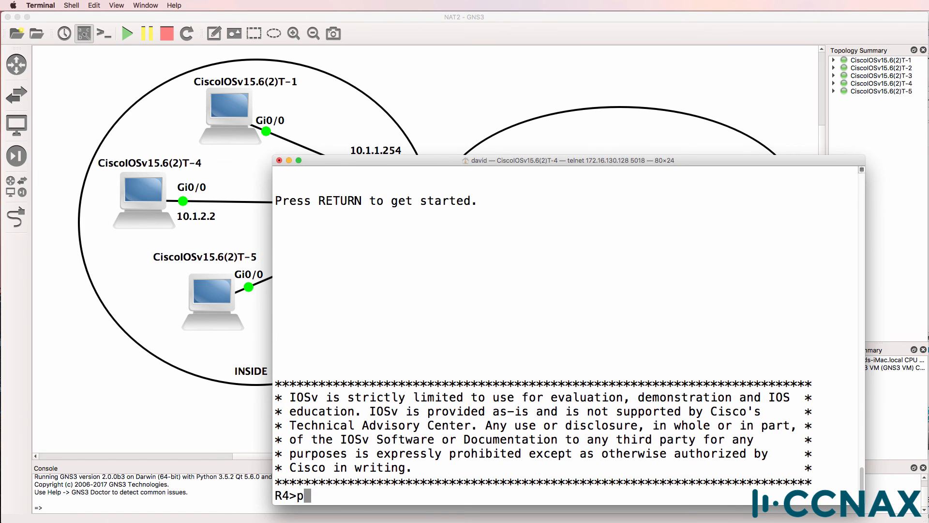
- Type ping 8.8.8.8 in the R4 and R5 consoles
type("ing 8.8.8.8")
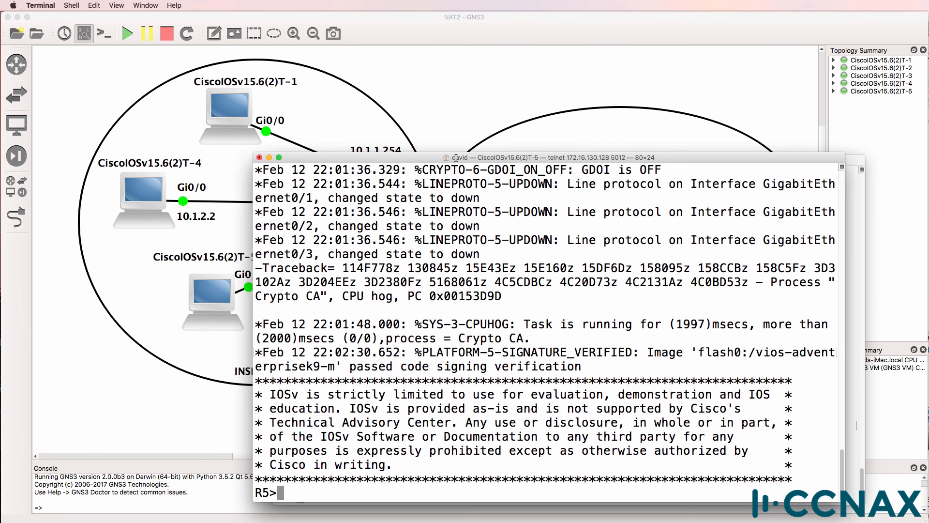
type("ping 8.8")
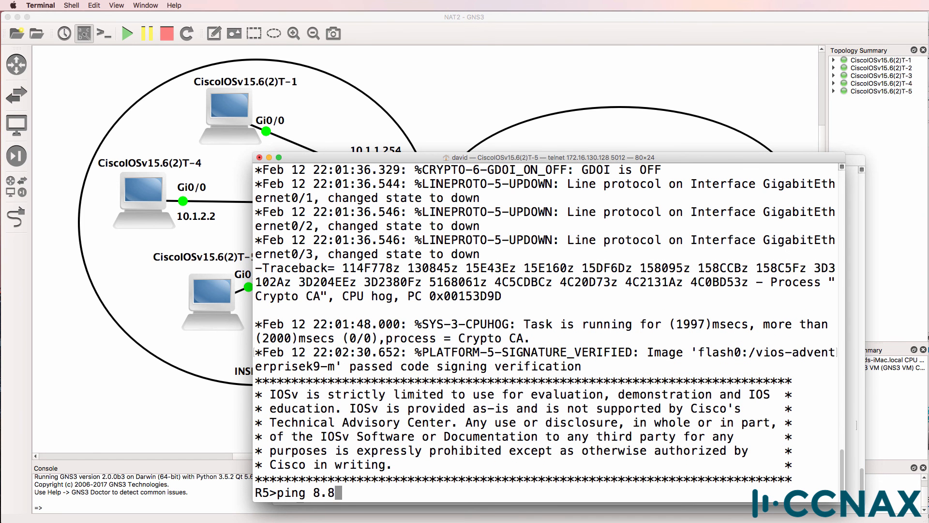